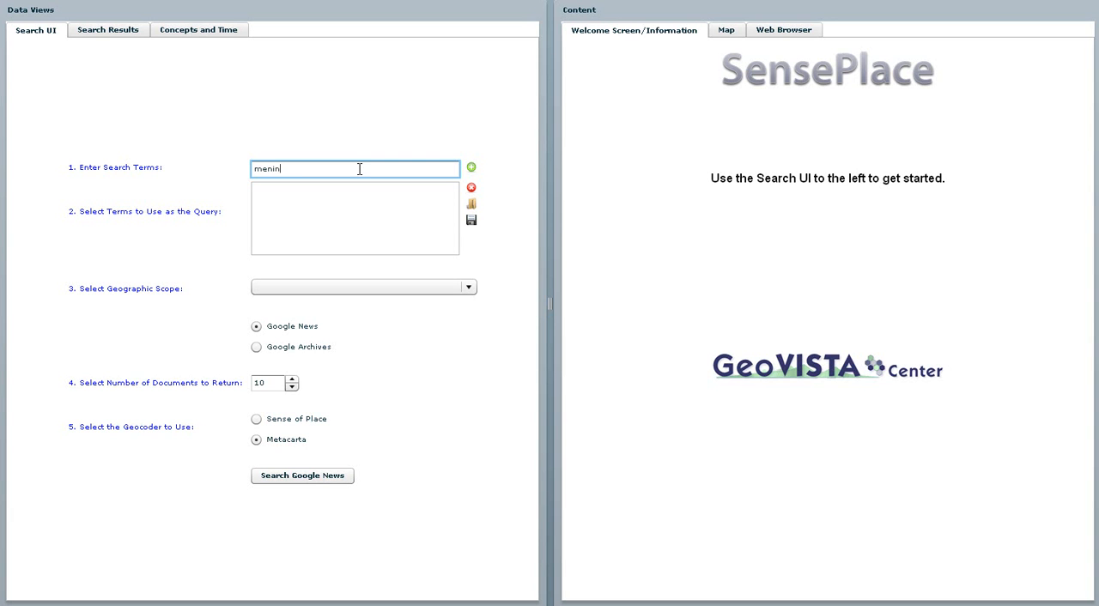
Step: Search for 'meningitis' scoped to Niger in Google Archives for 01/01/2009–11/04/2009
text(gitis)
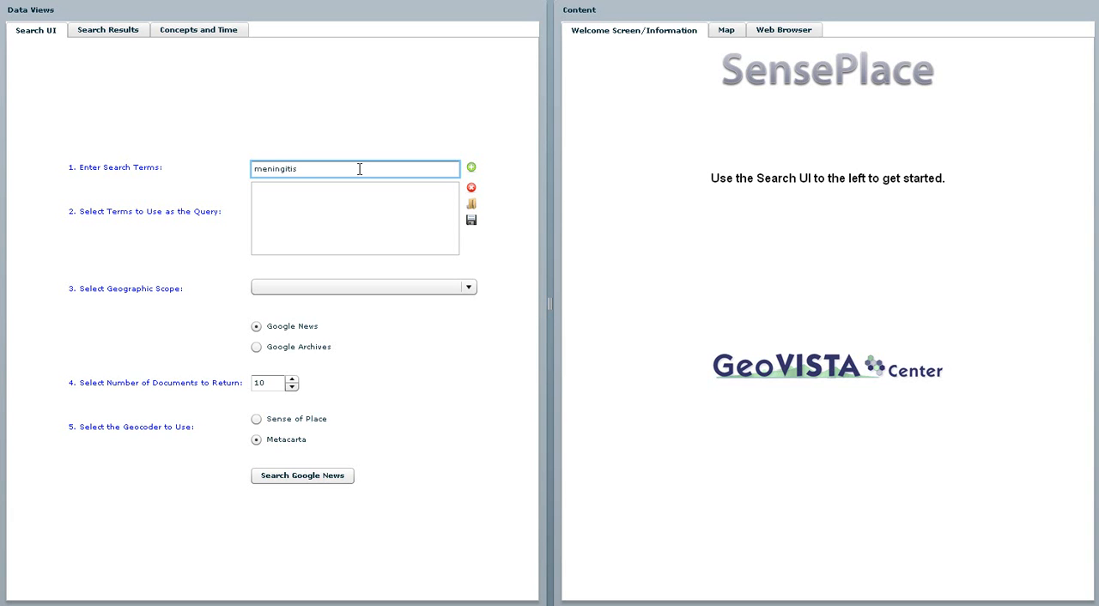
click(360, 287)
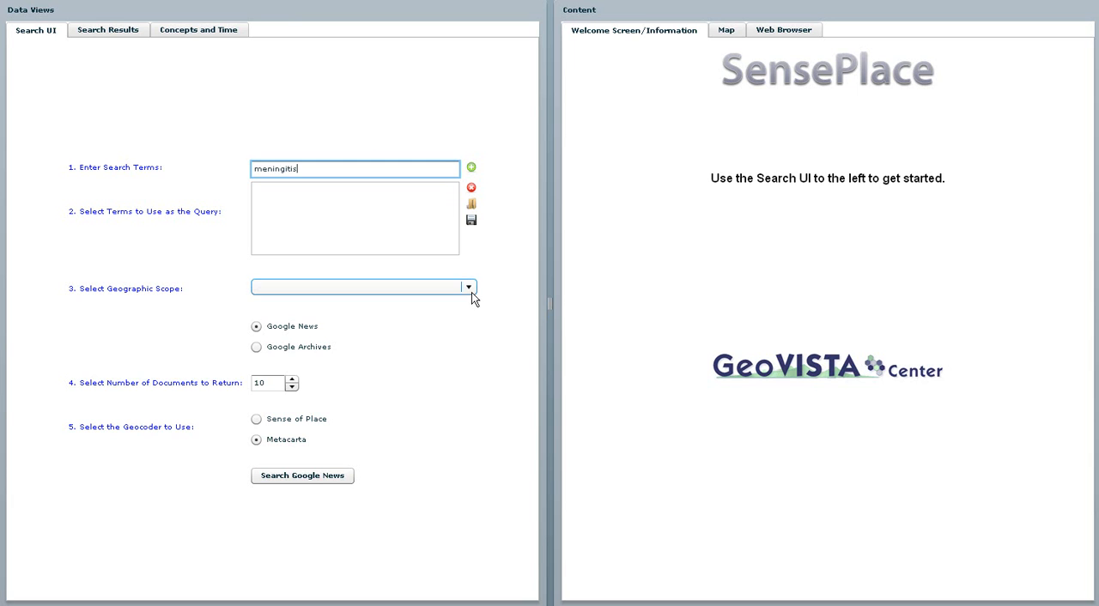
click(469, 286)
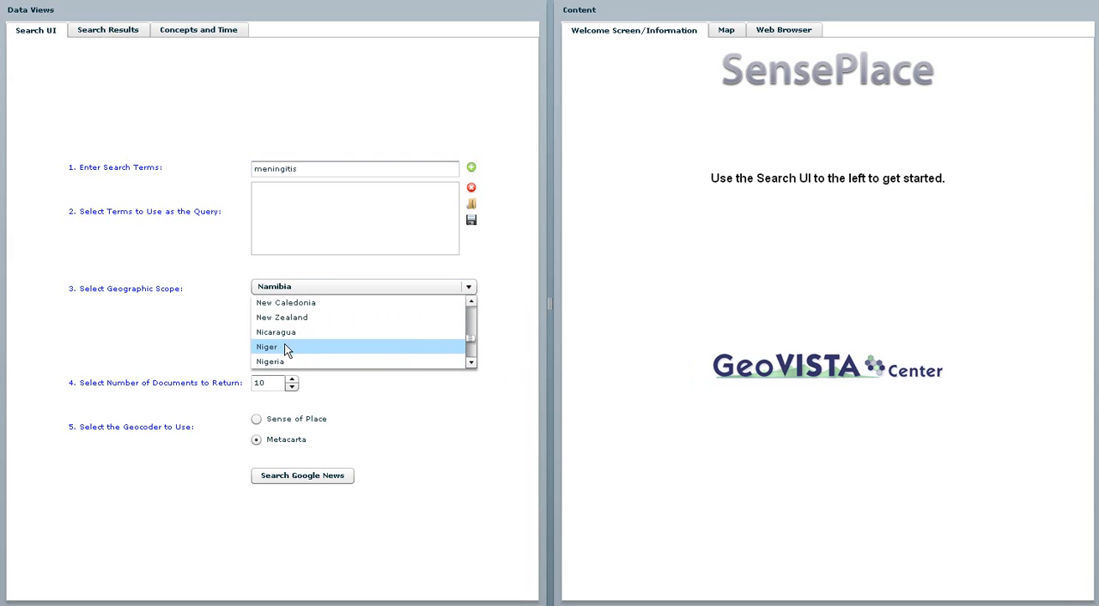
click(267, 347)
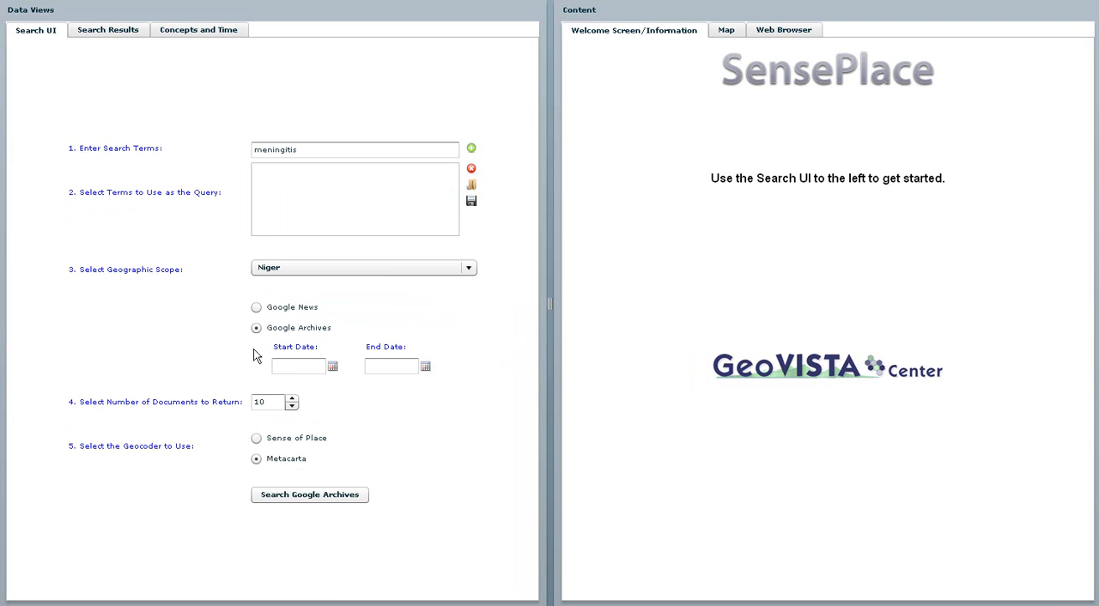
click(333, 366)
text(11/04/2009)
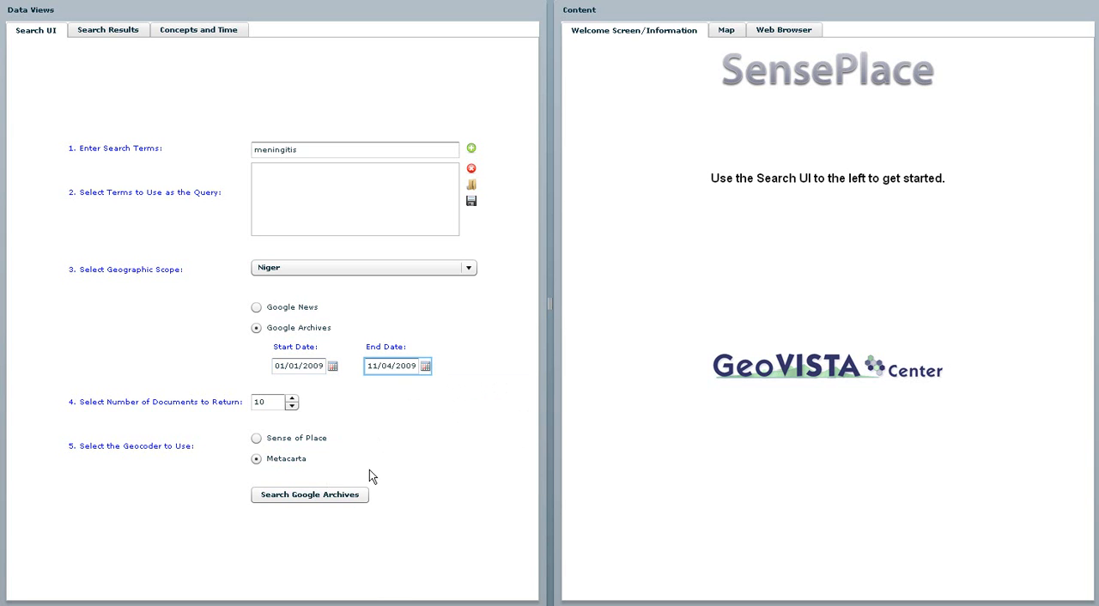
Step: Run the archive search, returning ranked meningitis/Niger articles with a 2009 date histogram
click(309, 494)
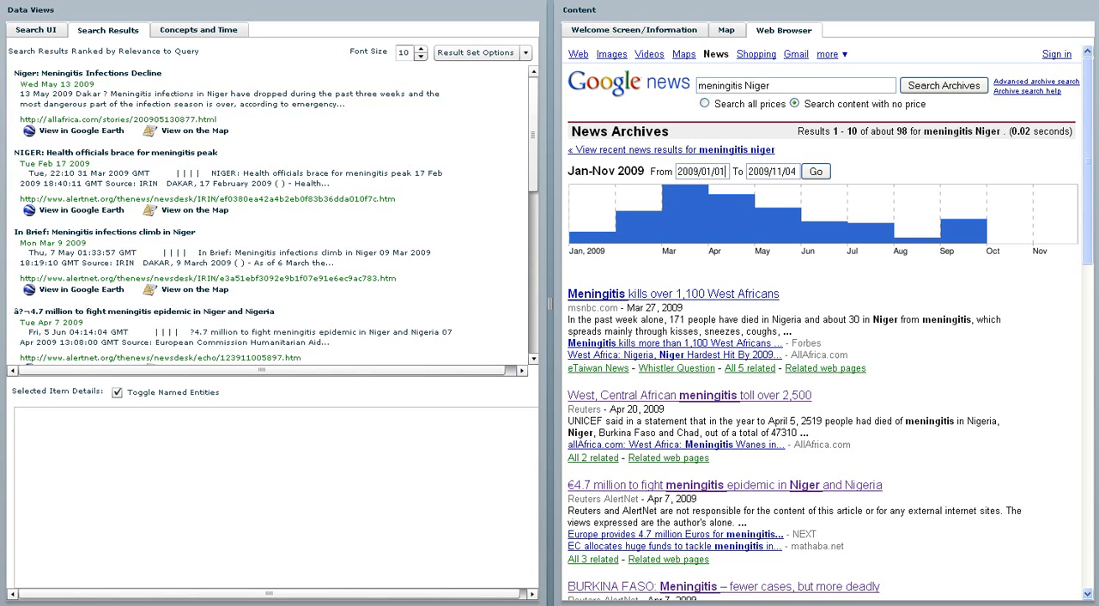
Step: Read the 'Health officials brace for meningitis peak' article in the popup browser and close it
click(127, 151)
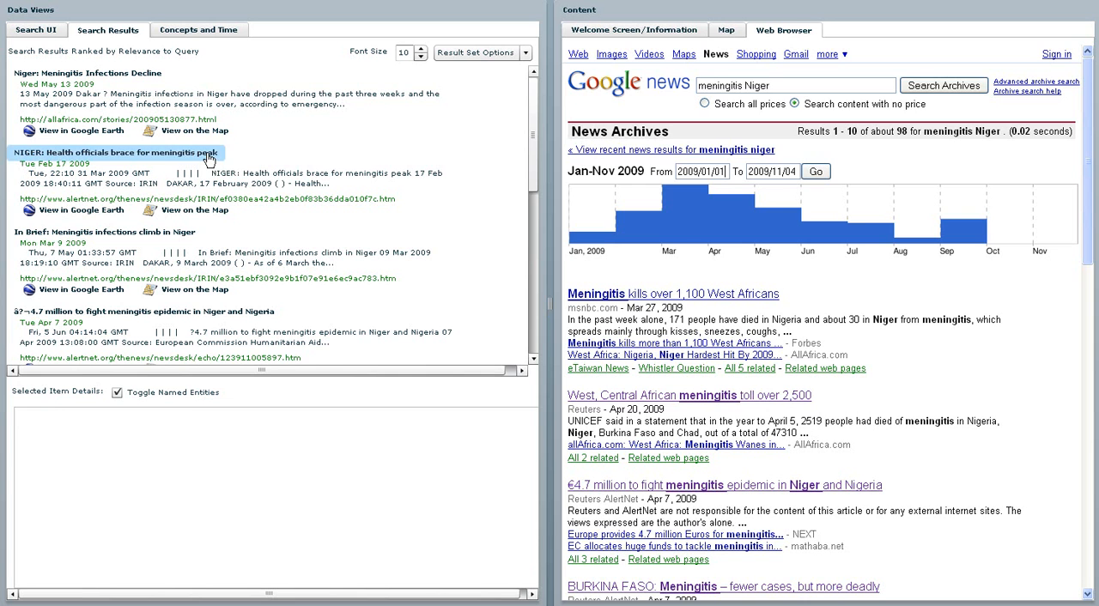
click(115, 151)
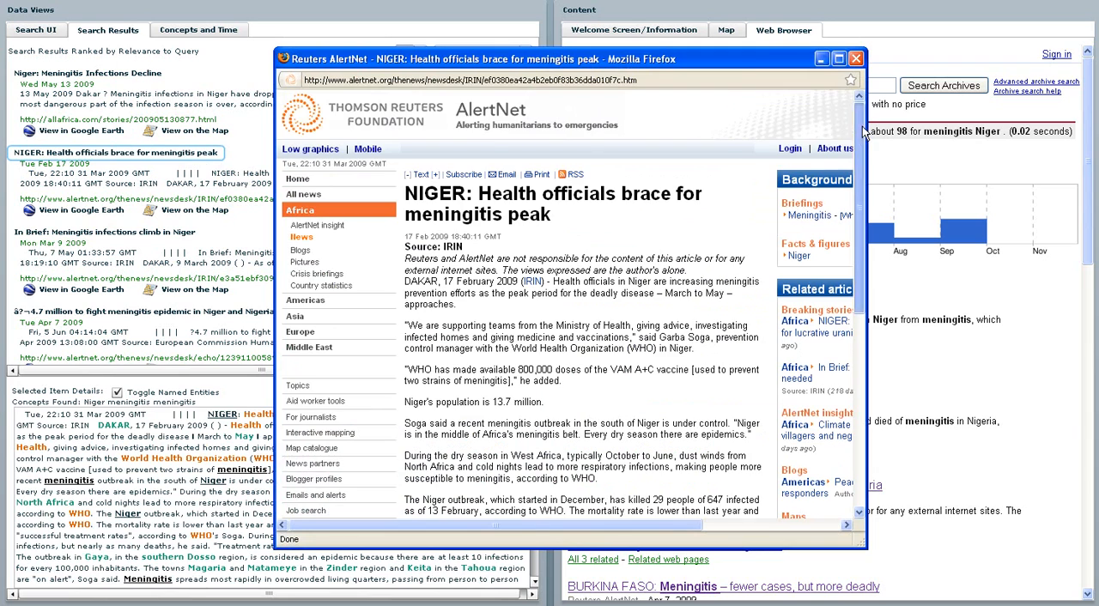
scroll(down, 3)
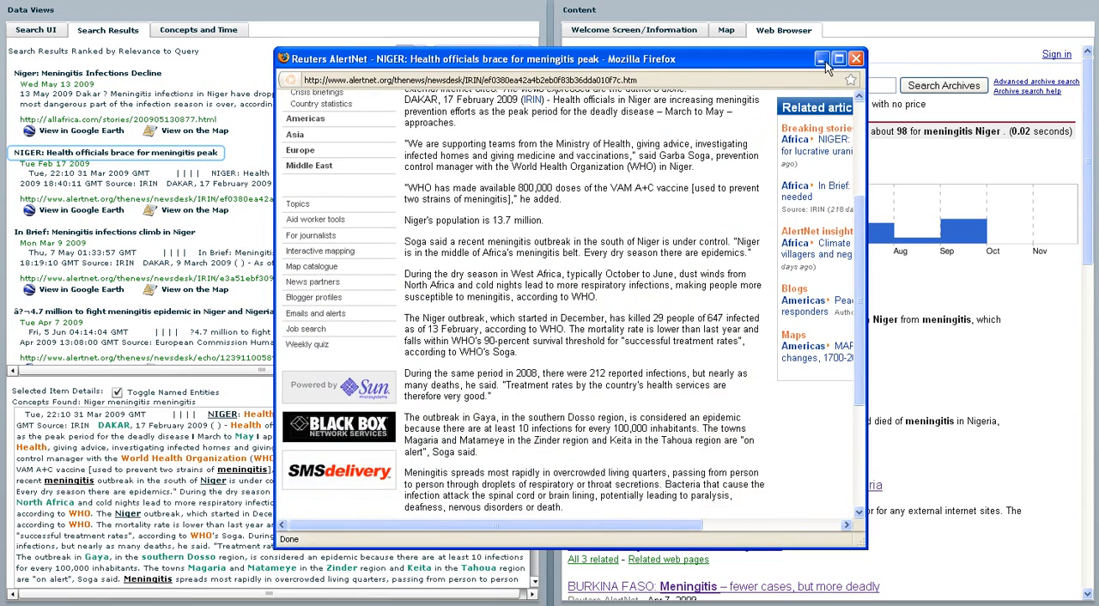
click(856, 58)
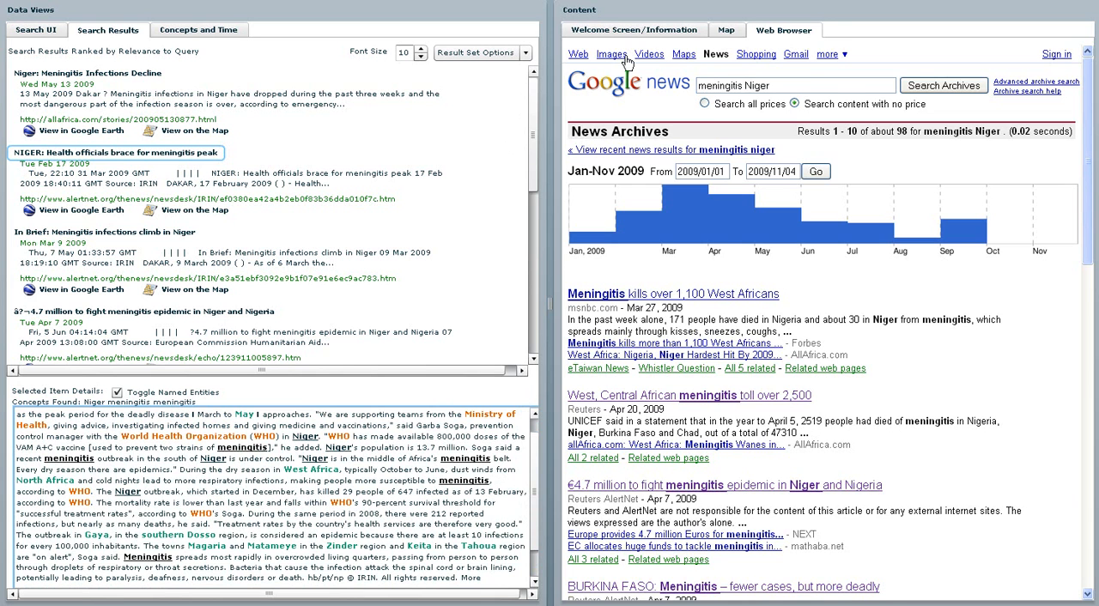
Step: Plot the article's places on the map and view the Gaya marker's snippet
click(725, 29)
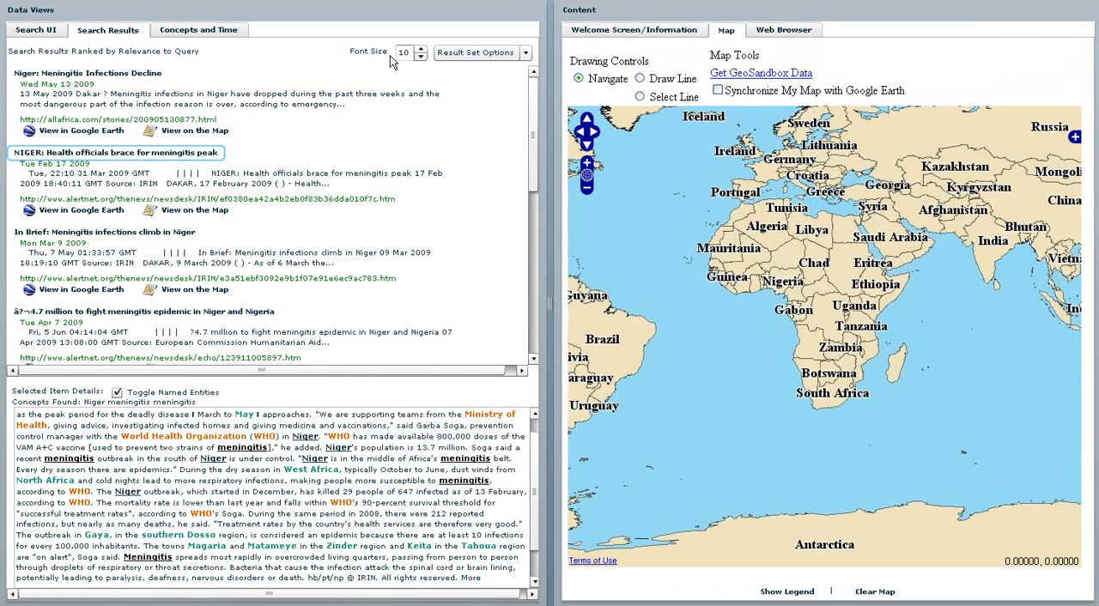
mouse_move(189, 210)
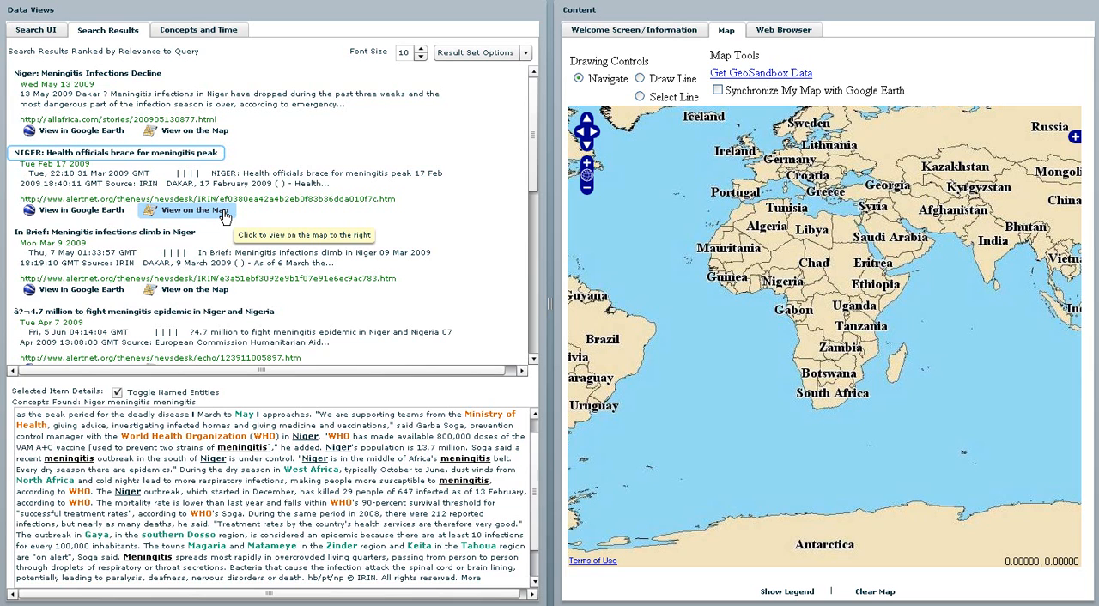
click(192, 209)
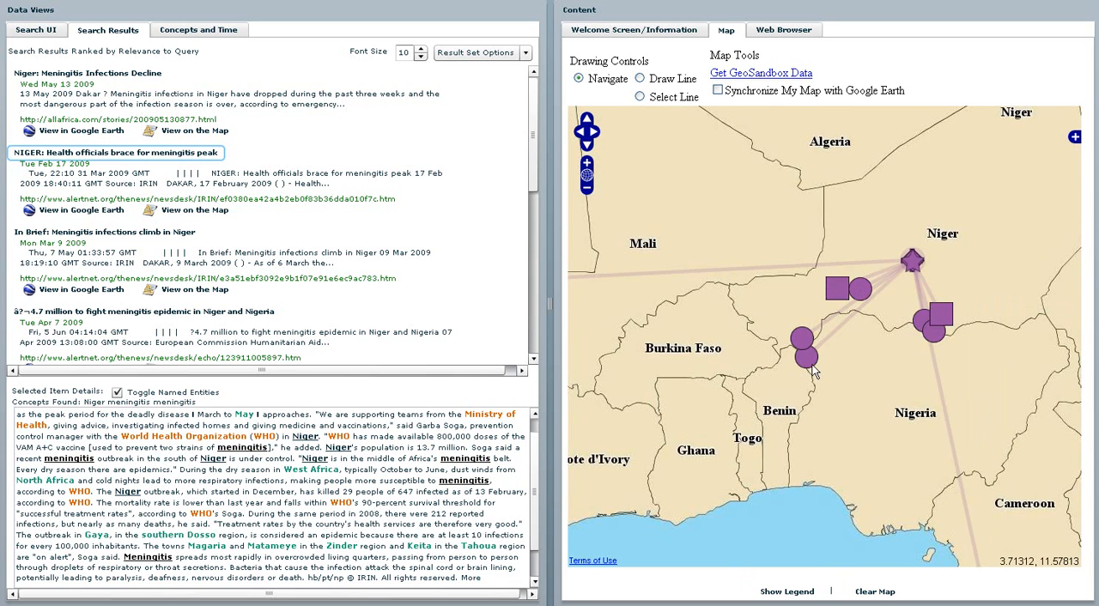
click(803, 359)
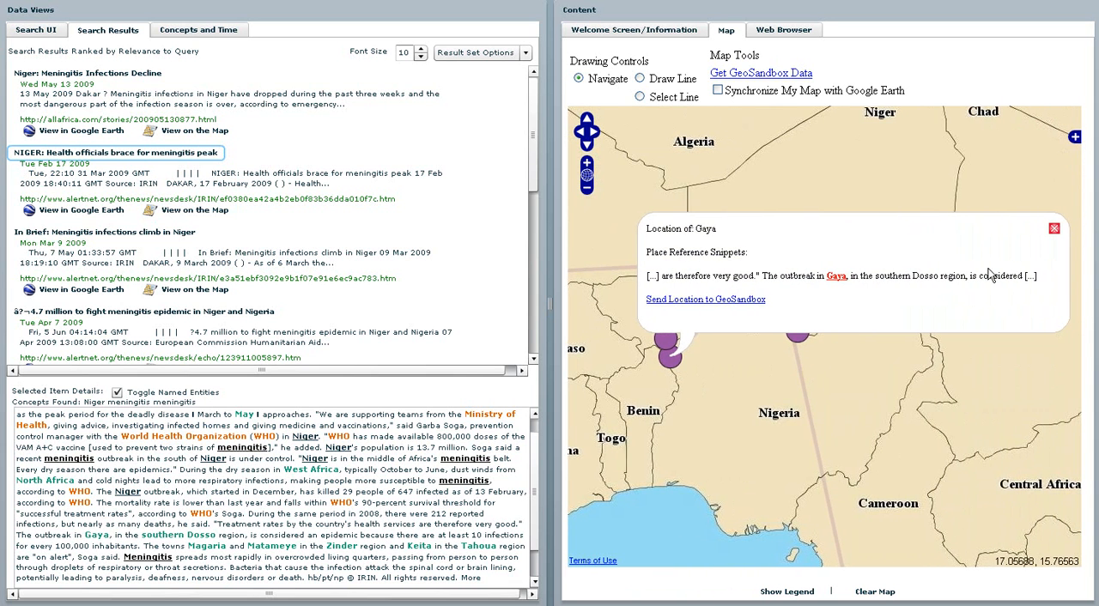
click(1054, 228)
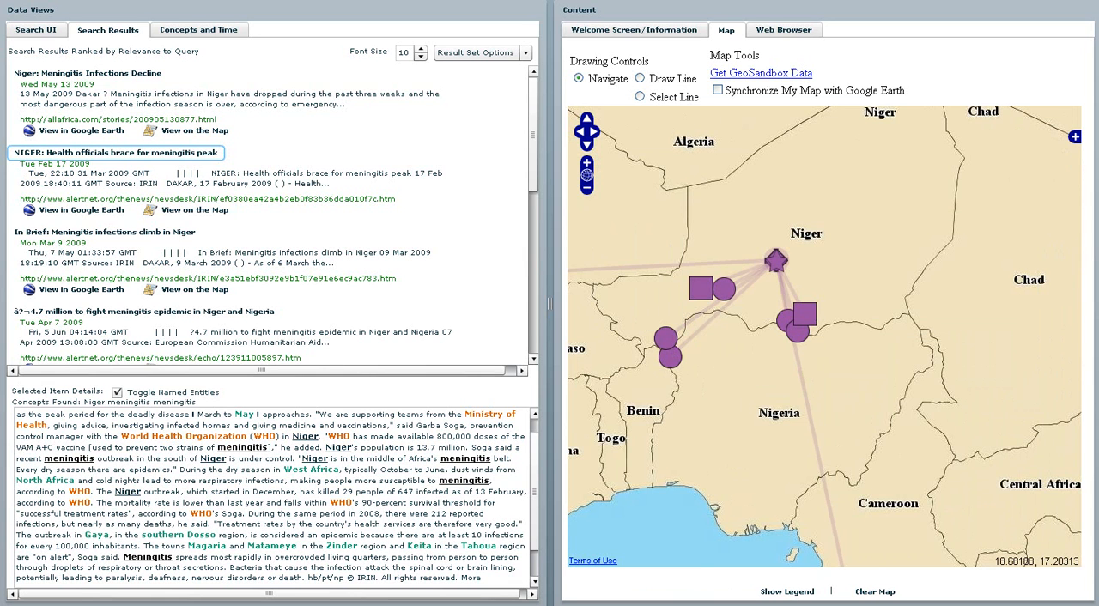
Step: Show the concept graph and timeline, then view a timeline document's detail card
click(199, 29)
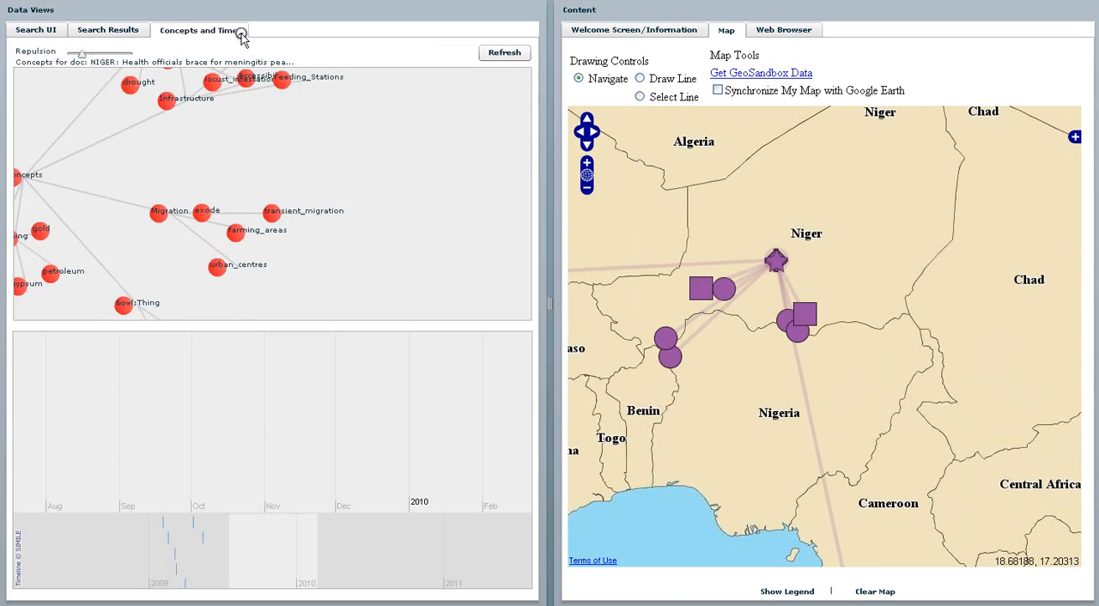
click(199, 31)
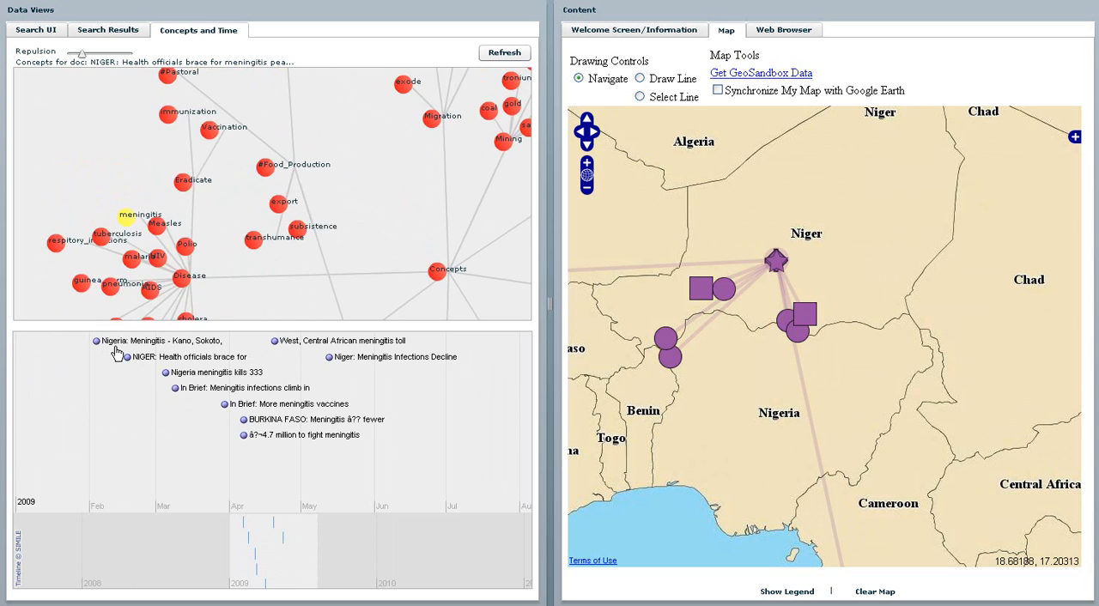
click(97, 340)
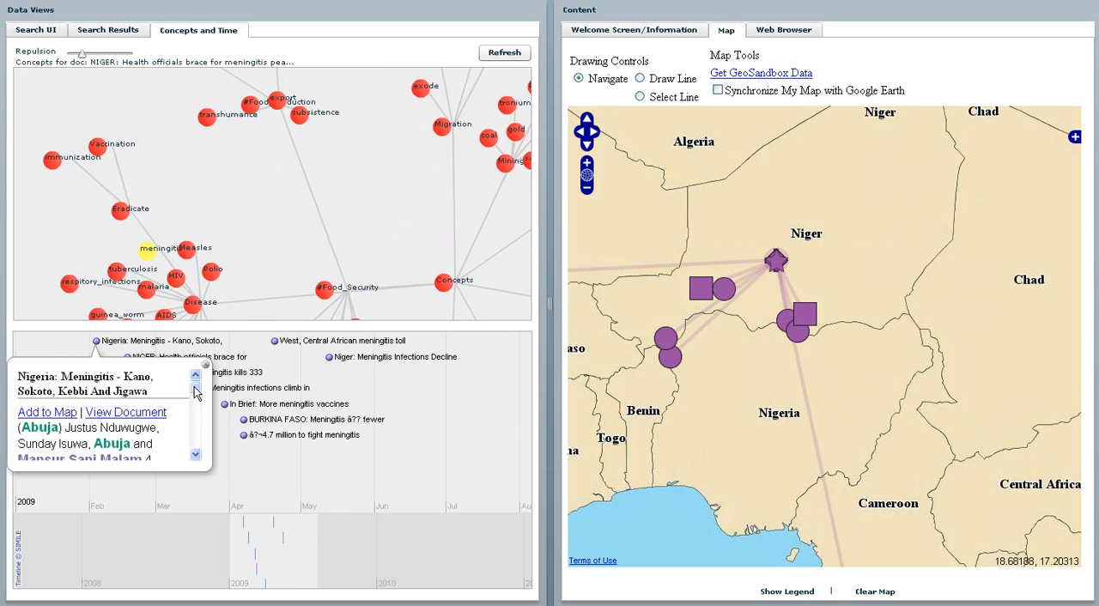
click(196, 393)
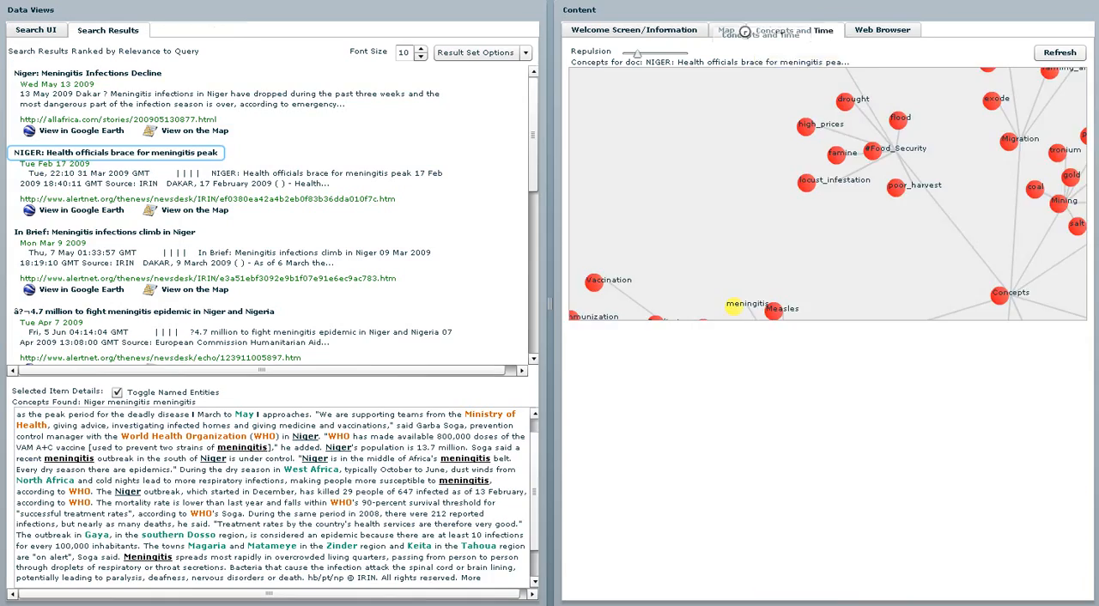
Step: Redraw the concept graph and load the saved query measles_burkina_faso.xml via Result Set Options > Open
click(1059, 51)
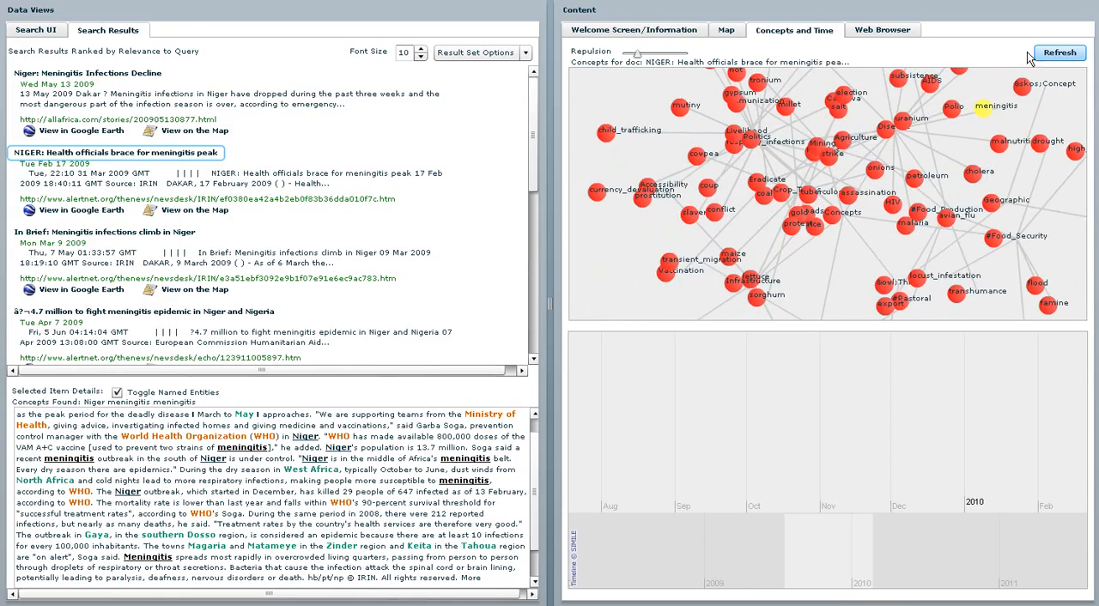
click(1059, 51)
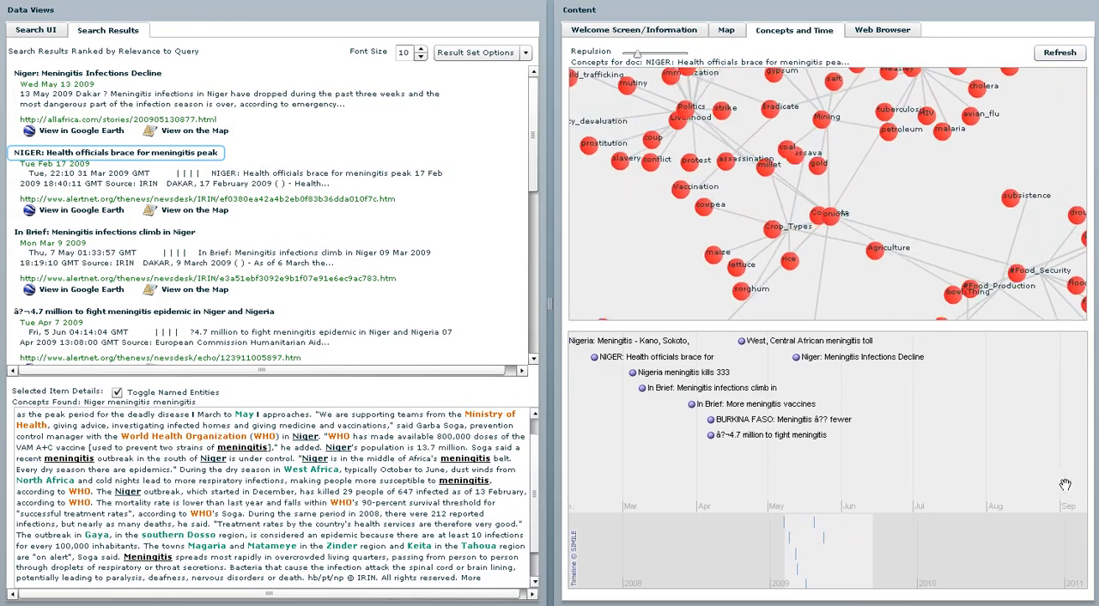
click(478, 52)
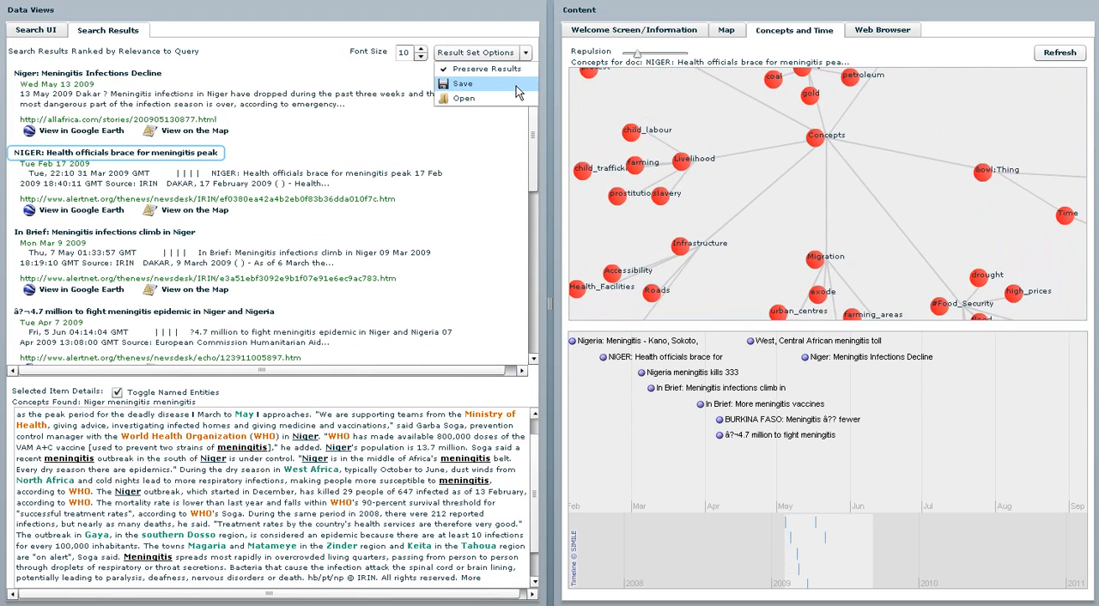
click(464, 98)
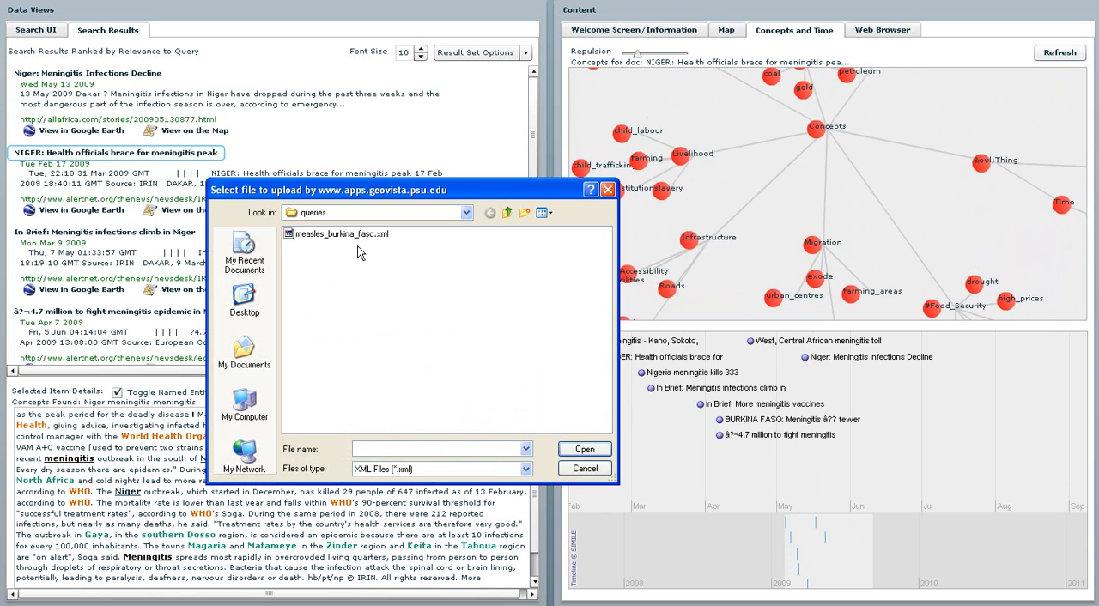
click(342, 233)
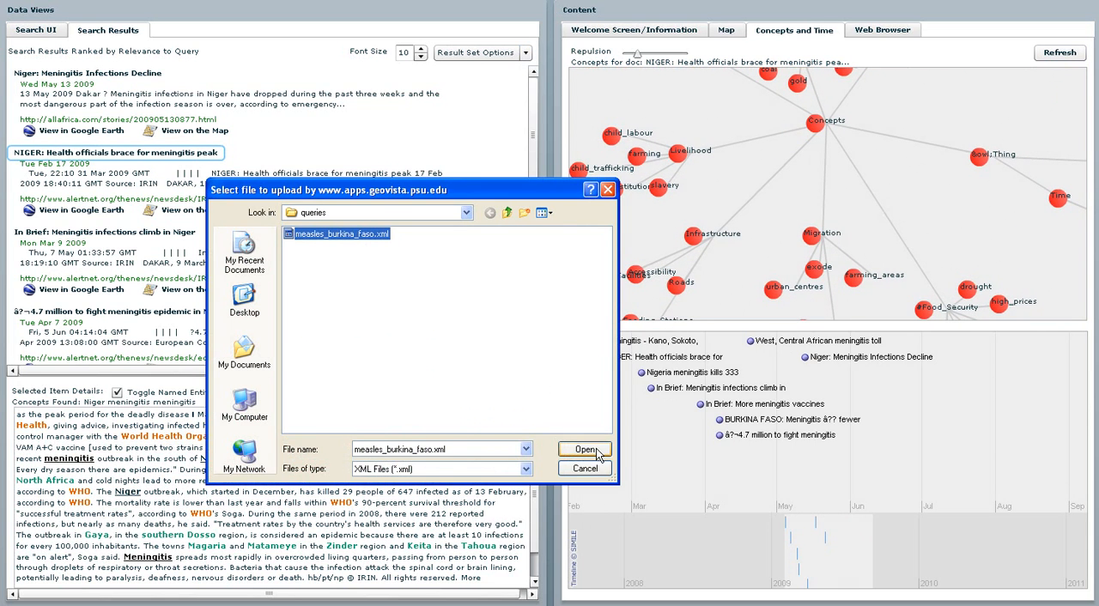
click(584, 450)
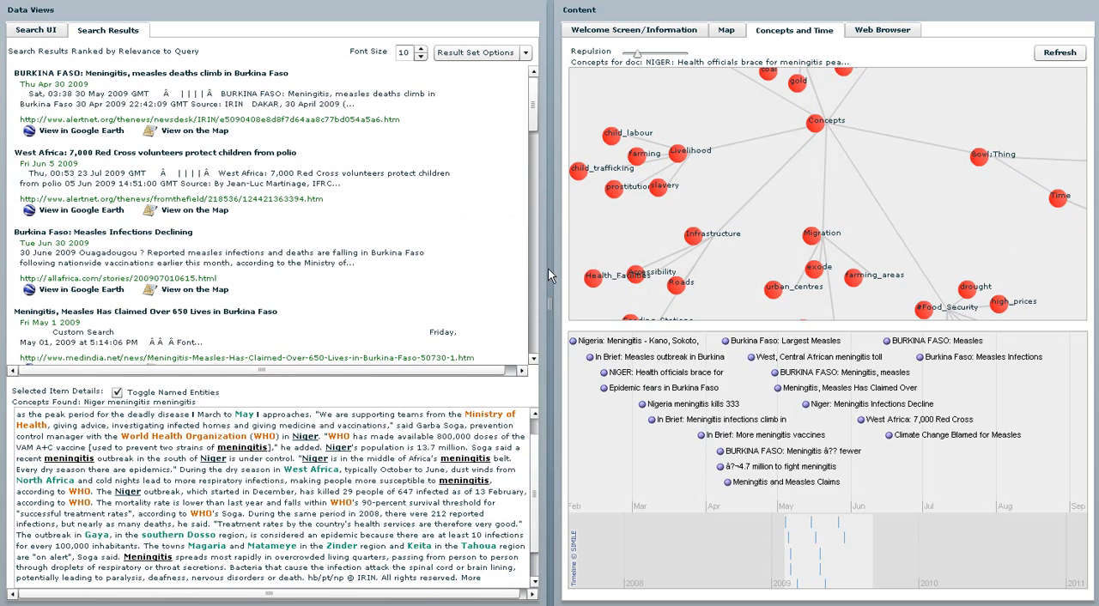